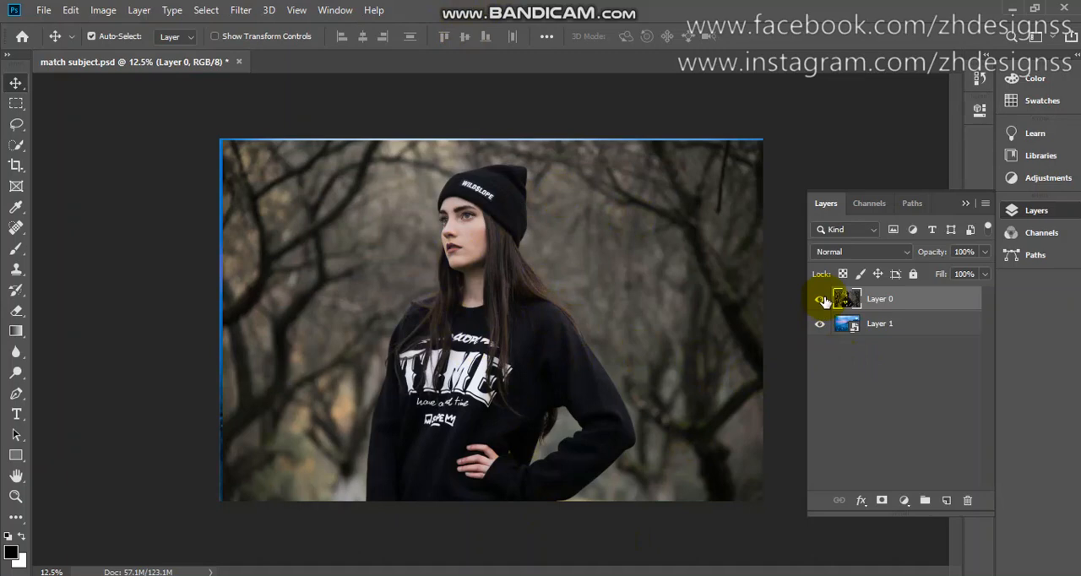
- Toggle the woman's photo layer to preview the road background beneath it
click(819, 297)
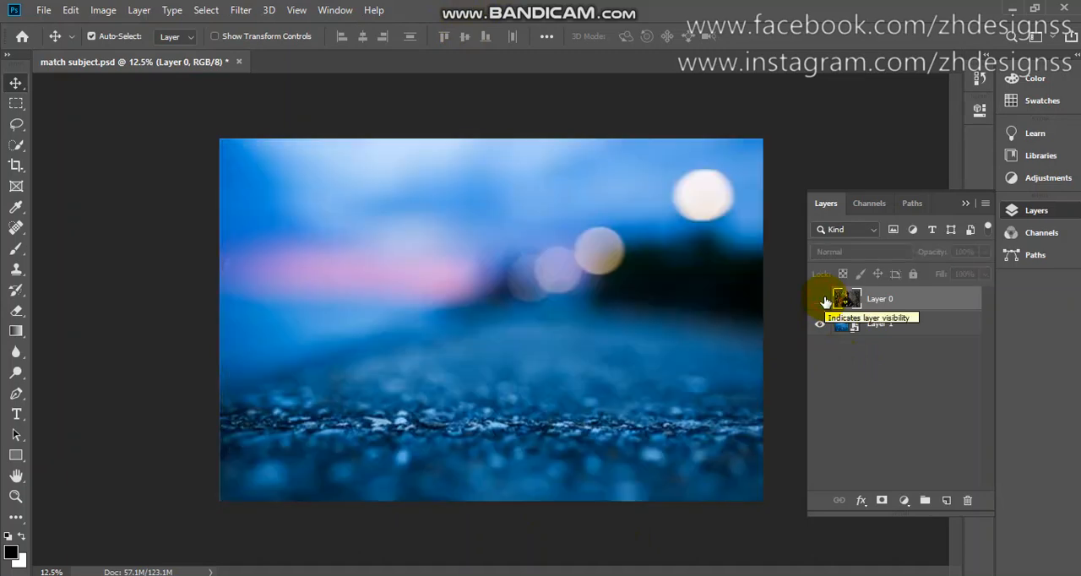
click(818, 297)
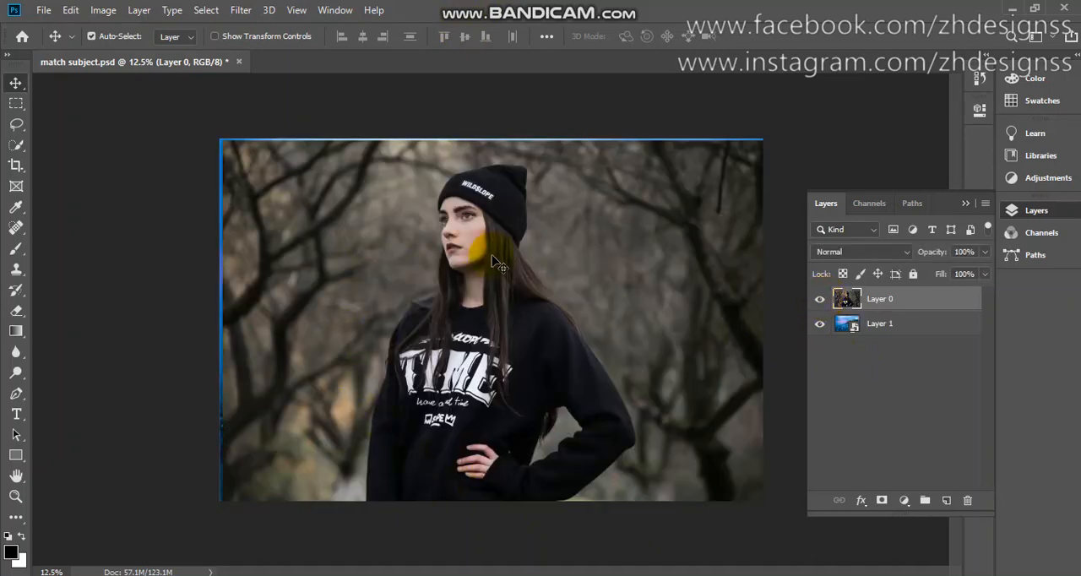
drag(493, 262, 453, 206)
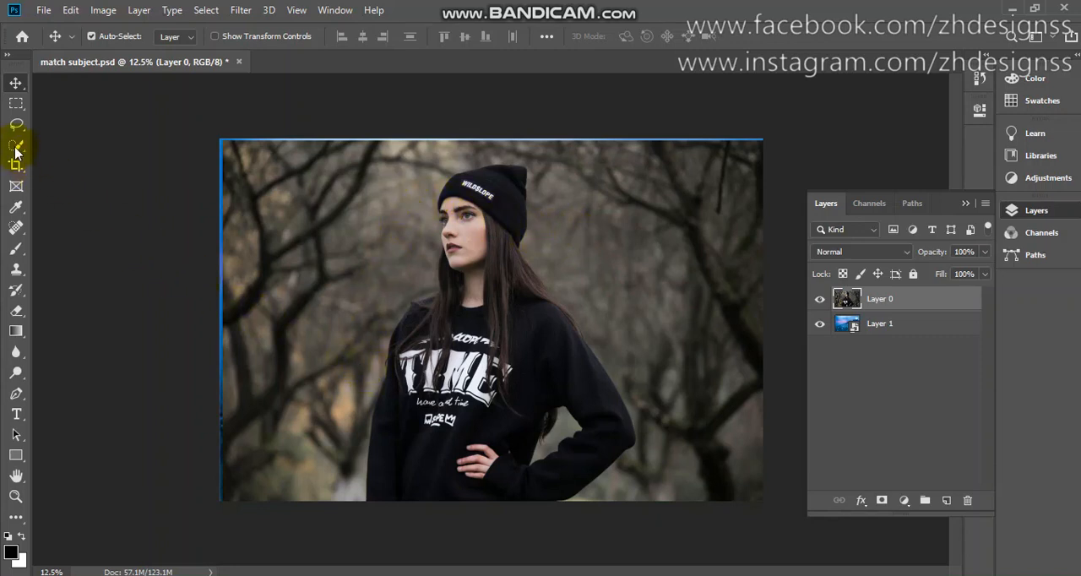
- Auto-select the woman with Select Subject from the Quick Selection tool
click(15, 143)
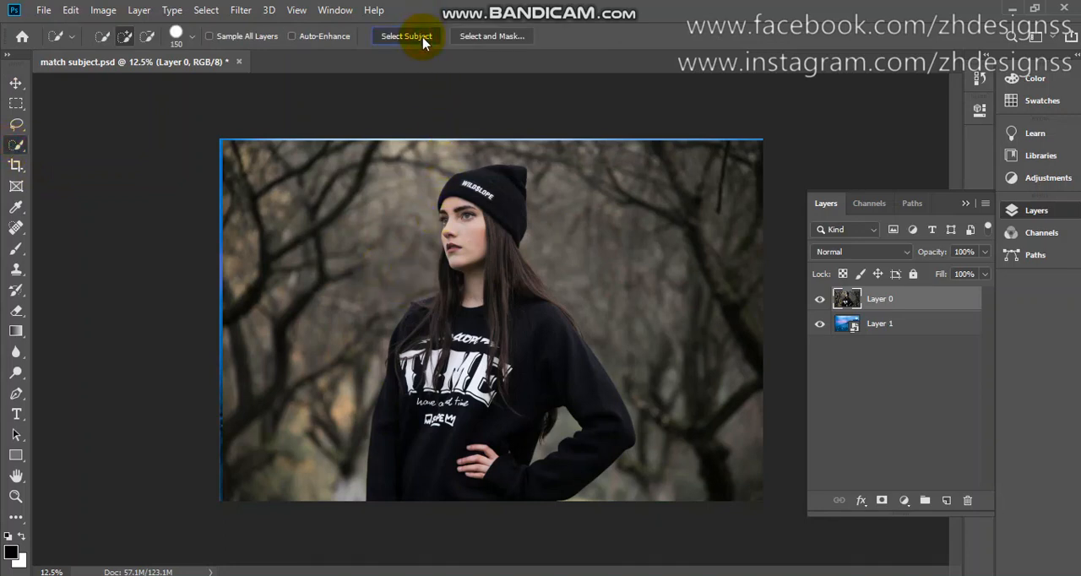
click(406, 36)
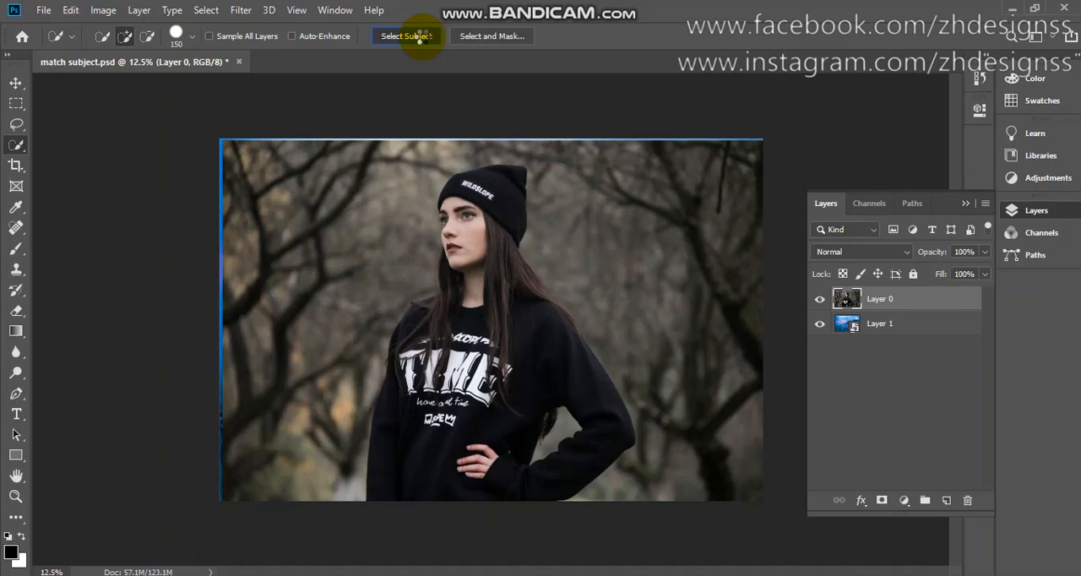
click(406, 35)
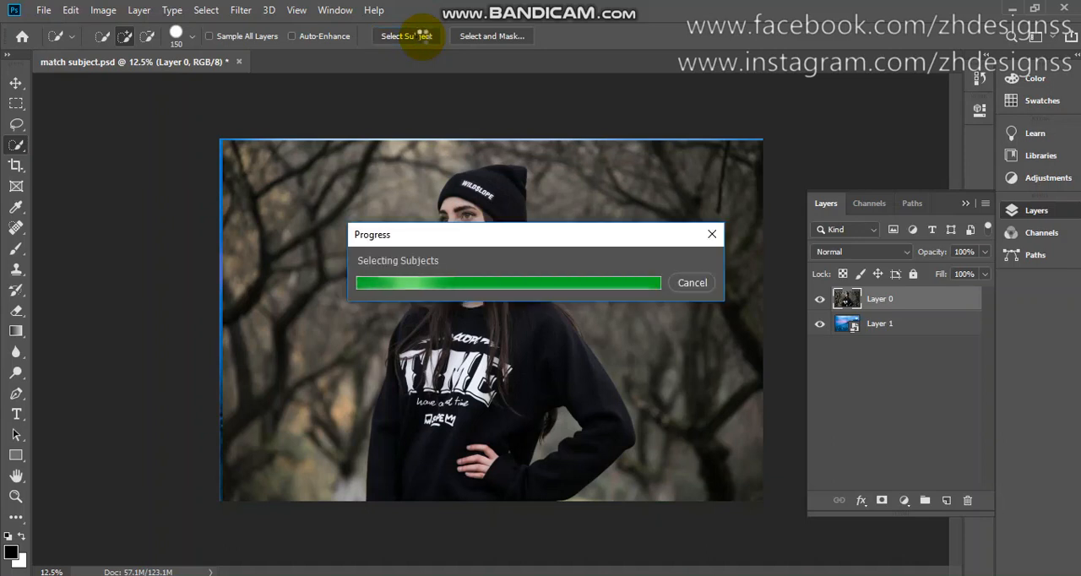
click(405, 36)
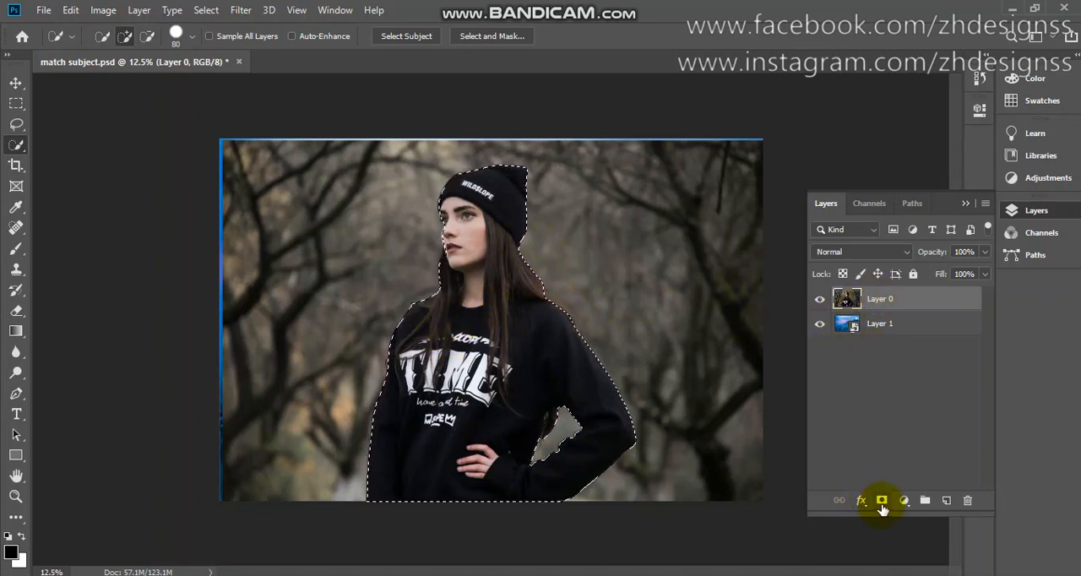
- Mask the woman's layer to the selection and add a black Solid Color fill layer above it
click(882, 500)
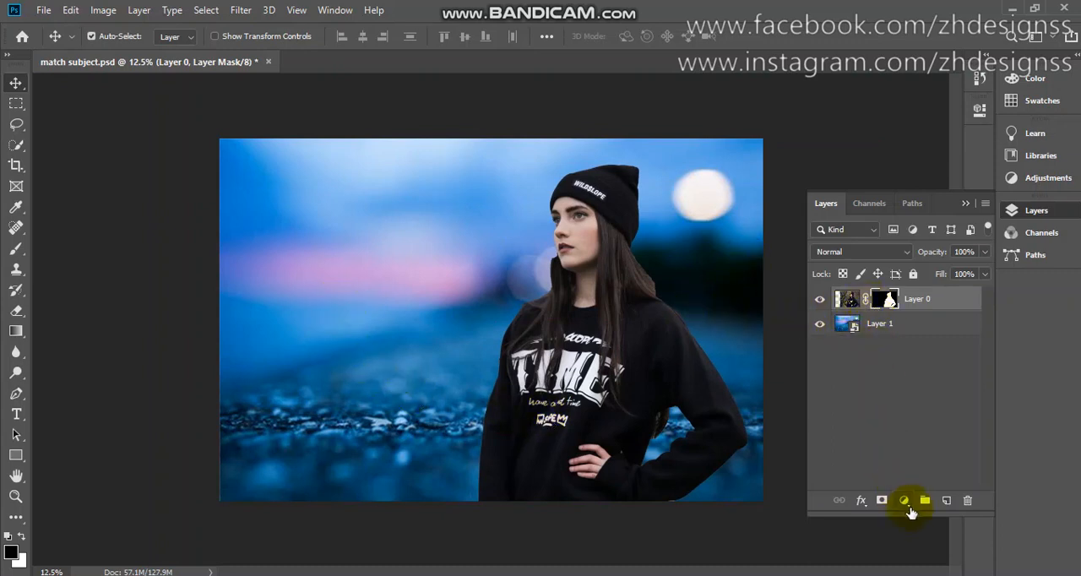
click(904, 500)
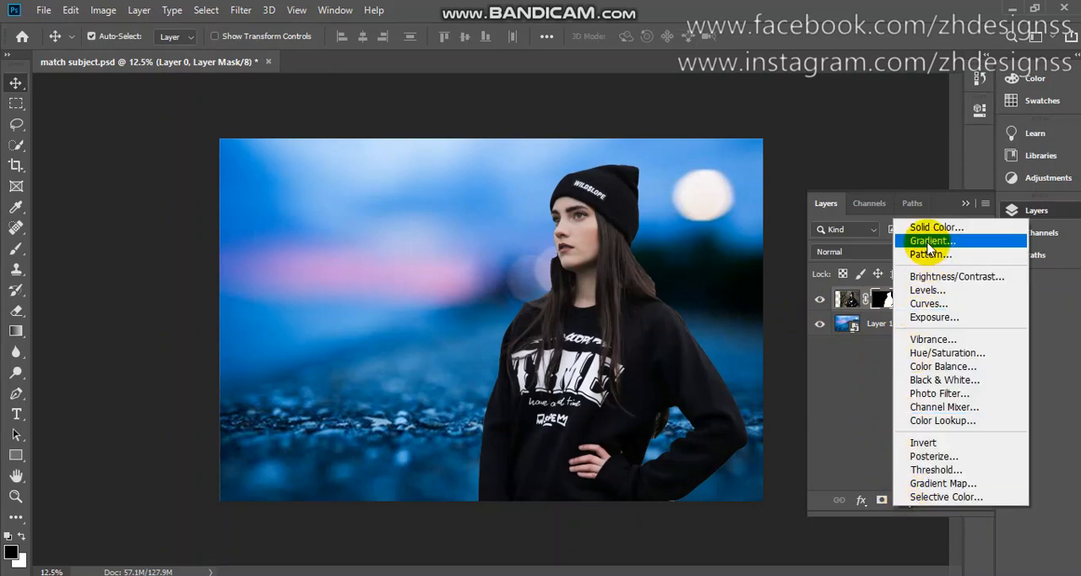
click(936, 227)
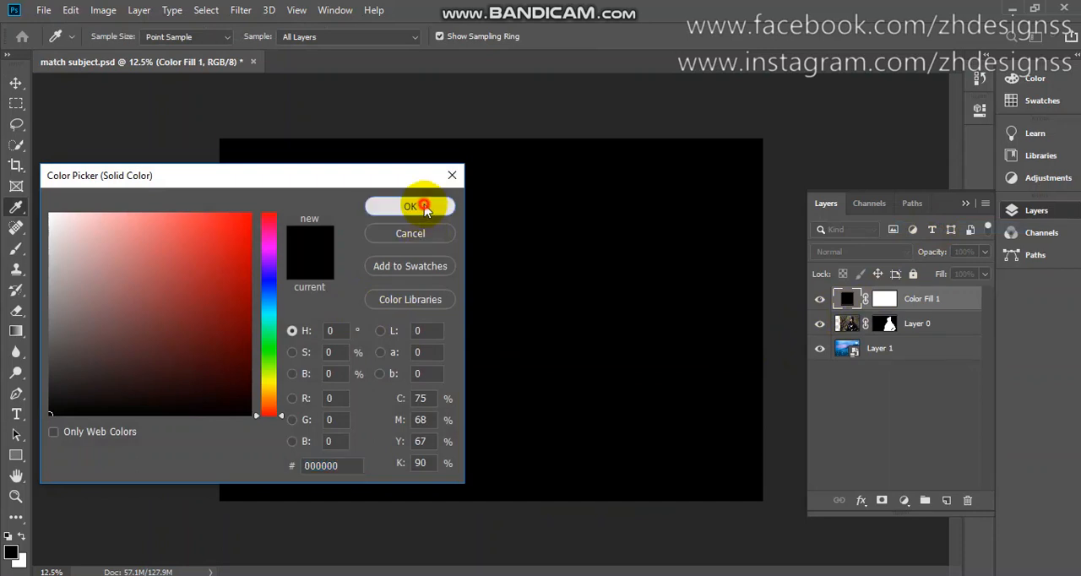
click(410, 206)
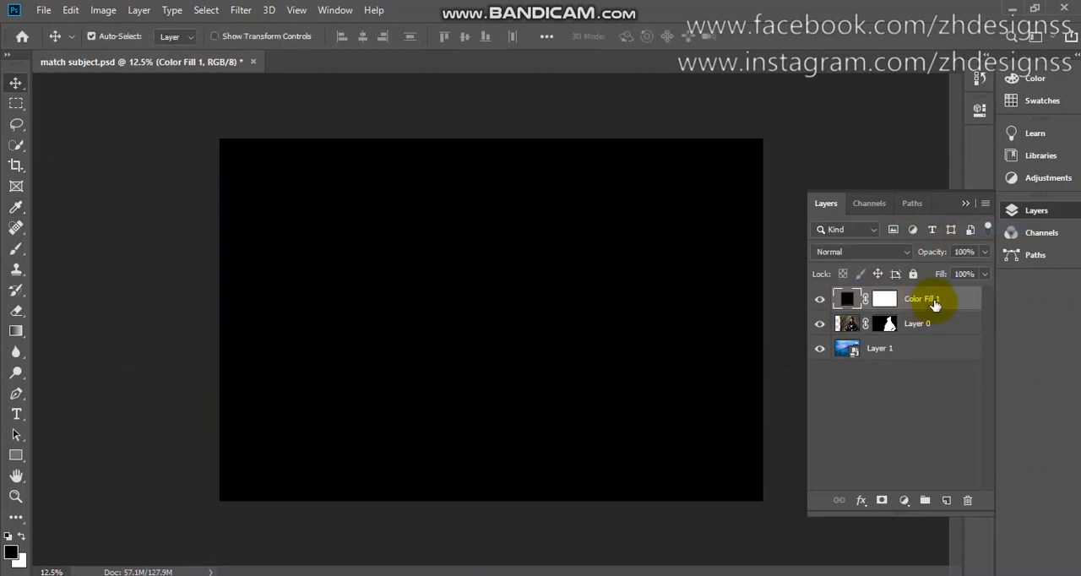
- Clip the fill layer to the woman and reopen its colour to choose a dark blue
right_click(932, 298)
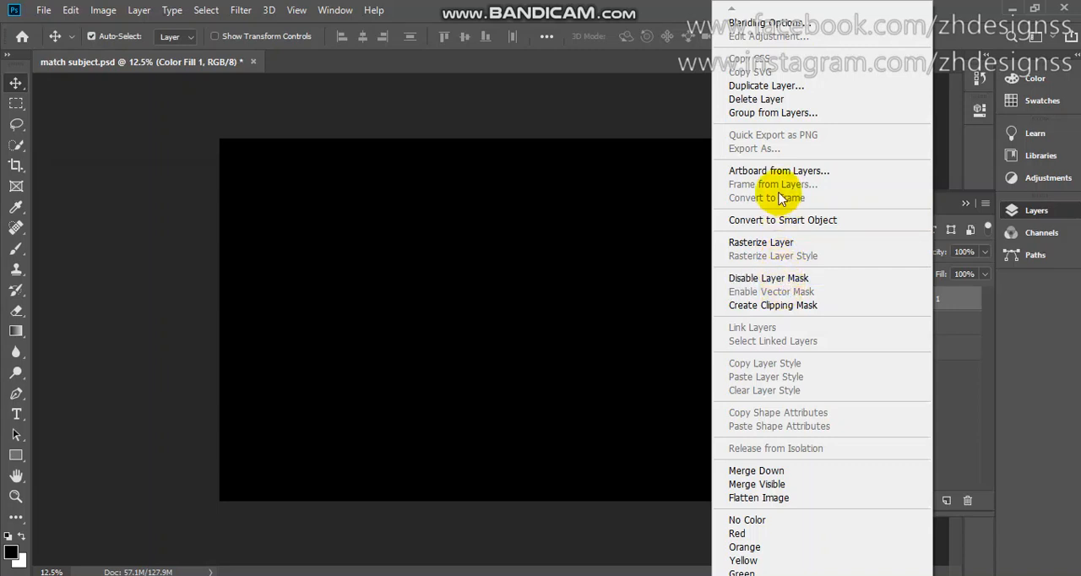
mouse_move(794, 277)
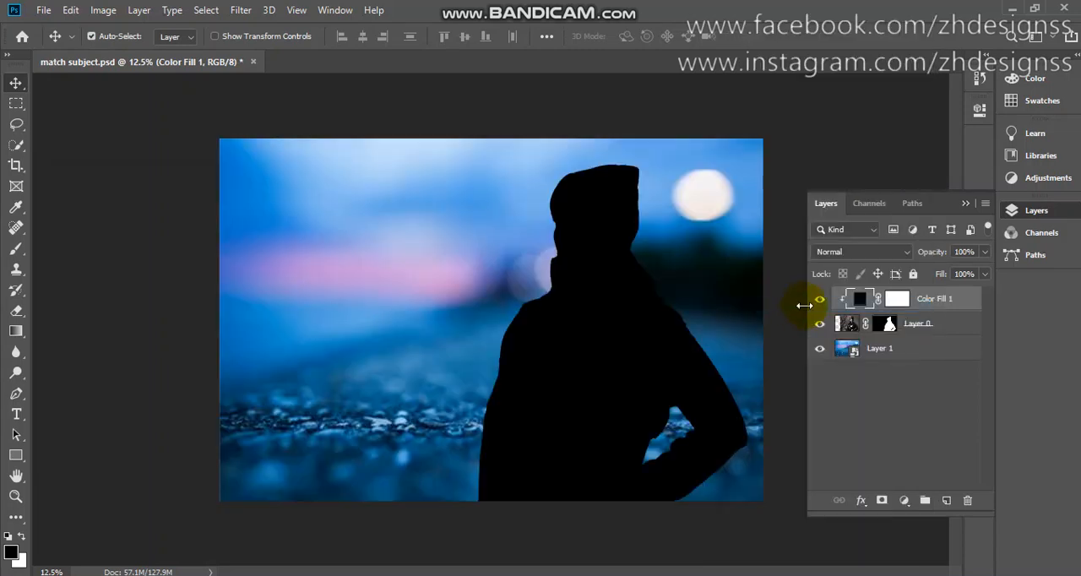
double_click(858, 297)
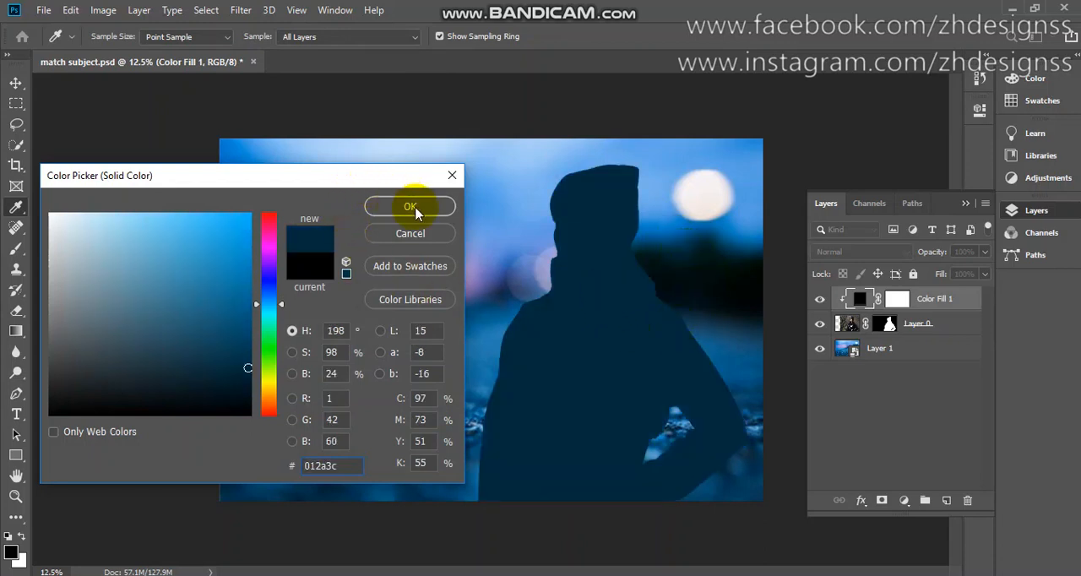
- Confirm the dark blue fill and set its blending mode to Soft Light
click(409, 206)
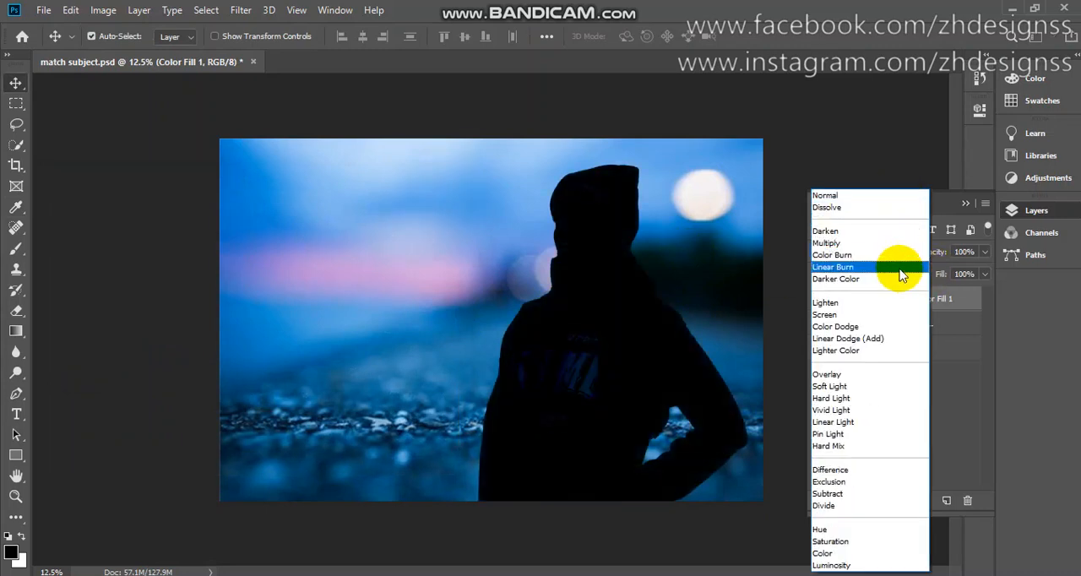
click(848, 338)
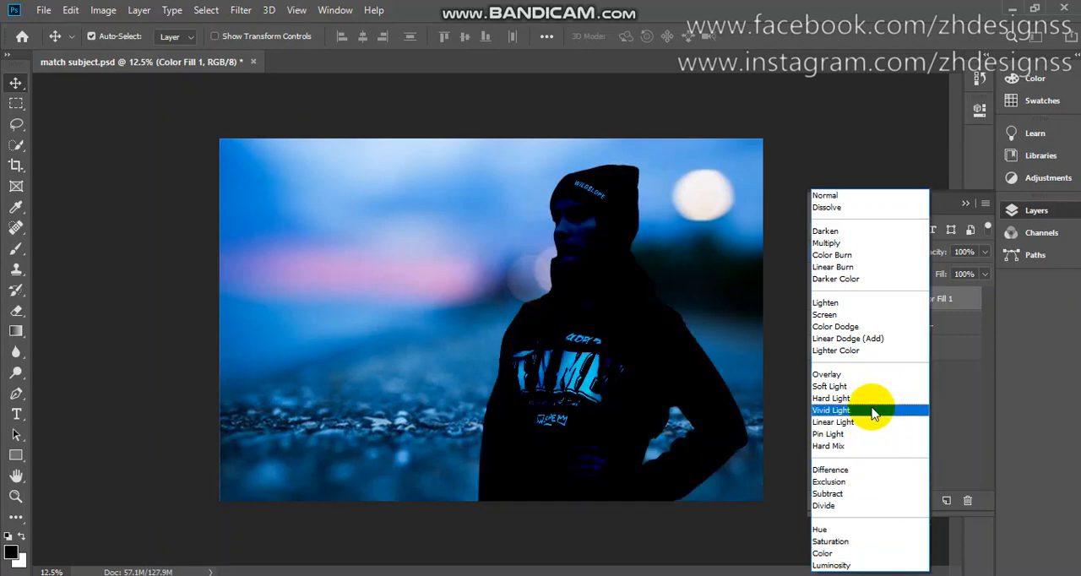
click(829, 385)
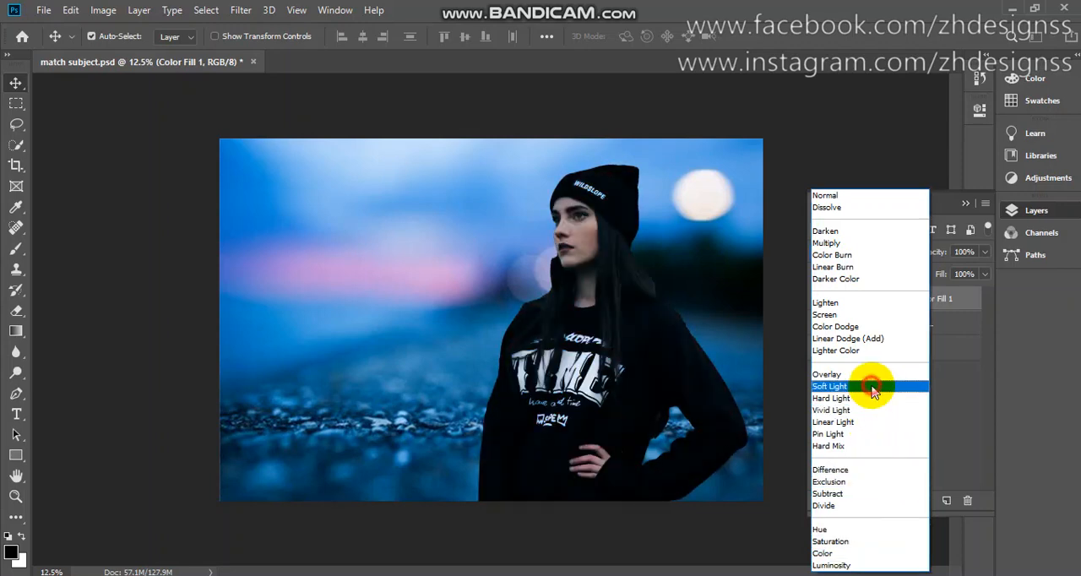
click(830, 385)
text(80)
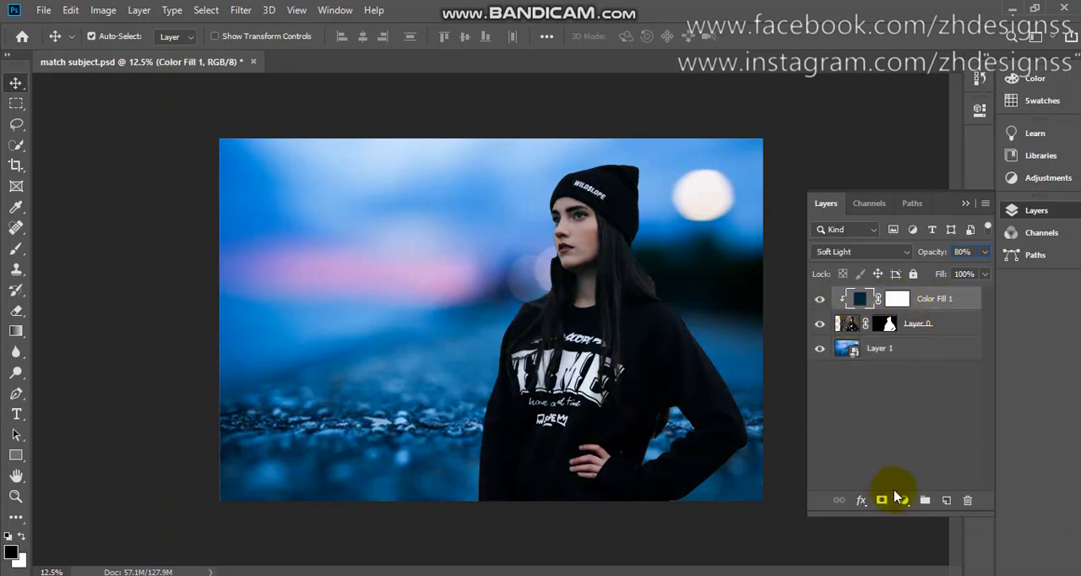
- Add a Curves adjustment layer with auto correction set to Find Dark & Light Colors
click(906, 500)
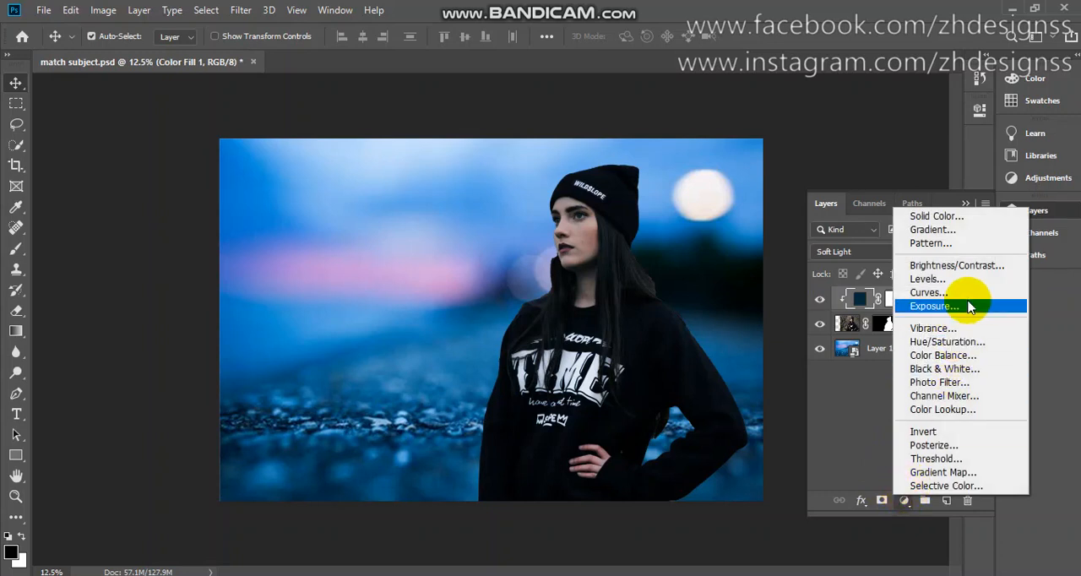
click(929, 290)
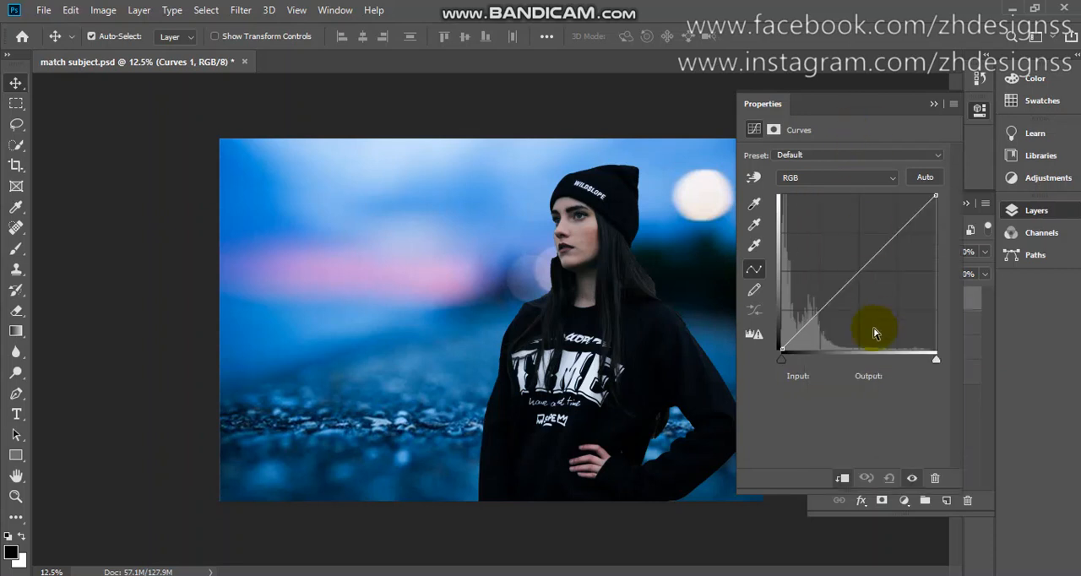
click(926, 175)
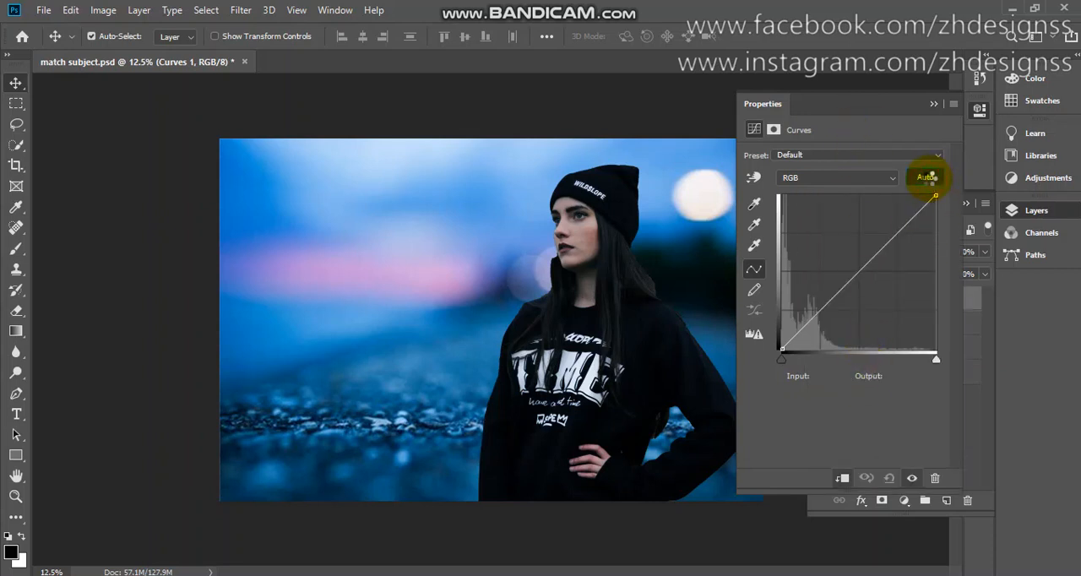
click(926, 176)
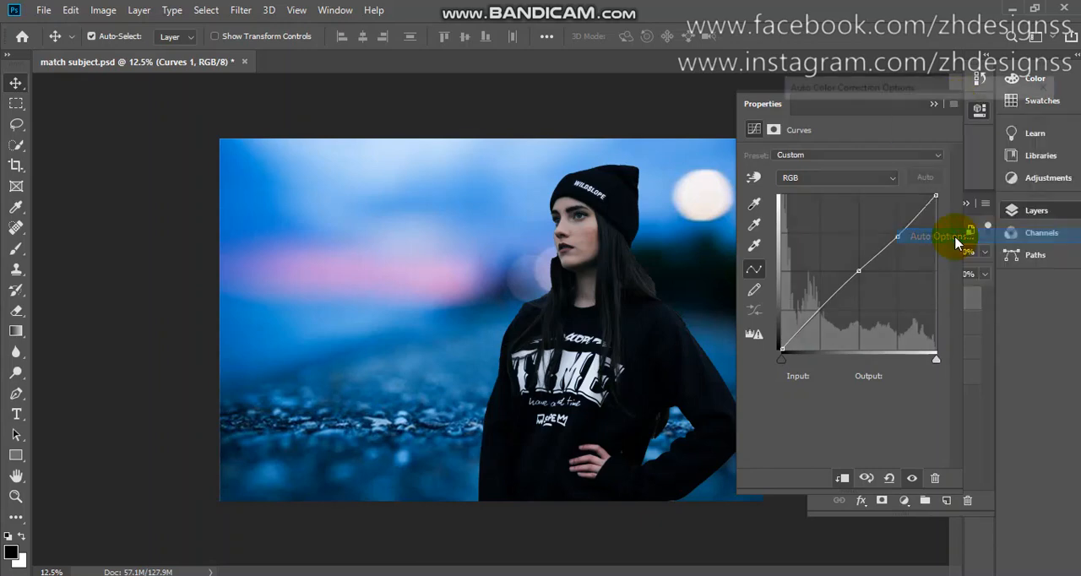
click(943, 237)
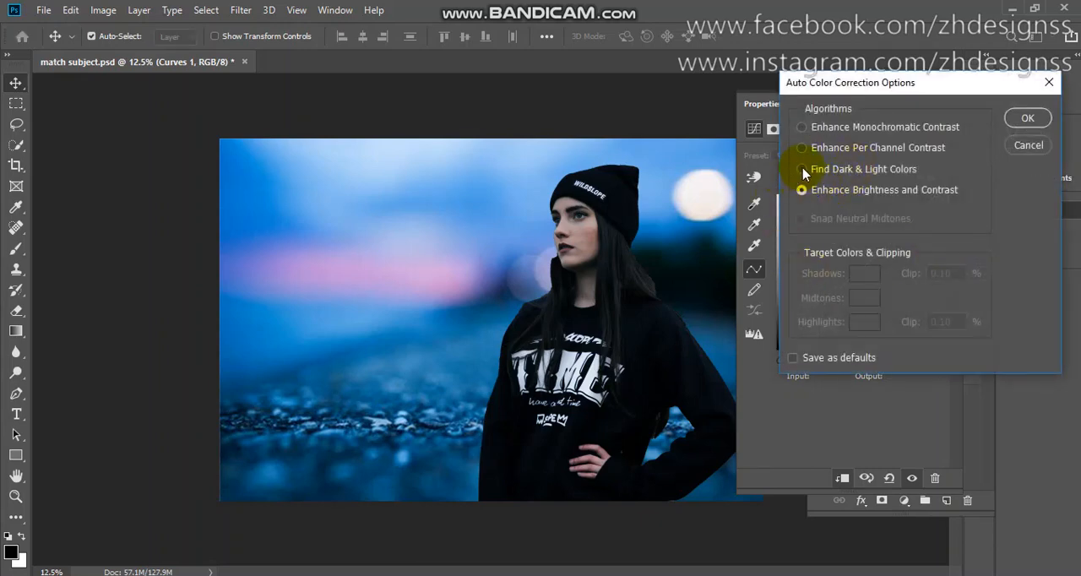
click(801, 169)
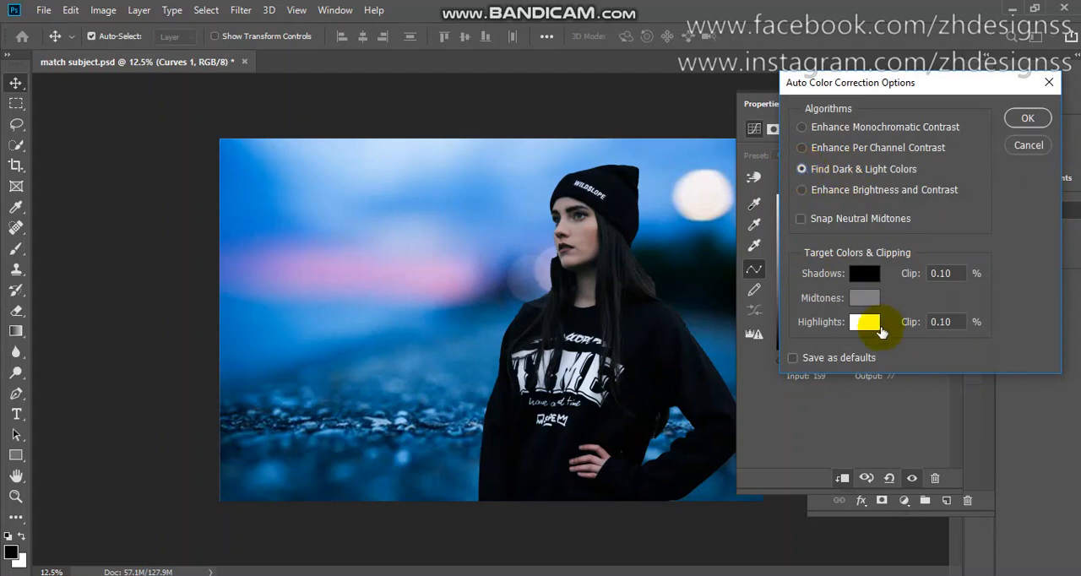
- Set the shadow and highlight target colours and decline saving them as defaults
click(865, 274)
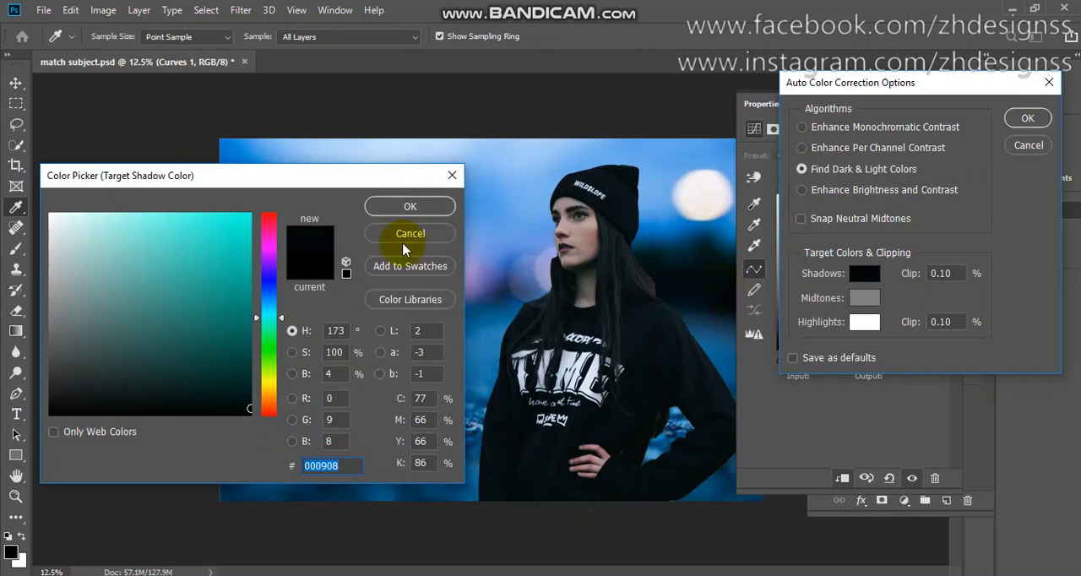
click(408, 233)
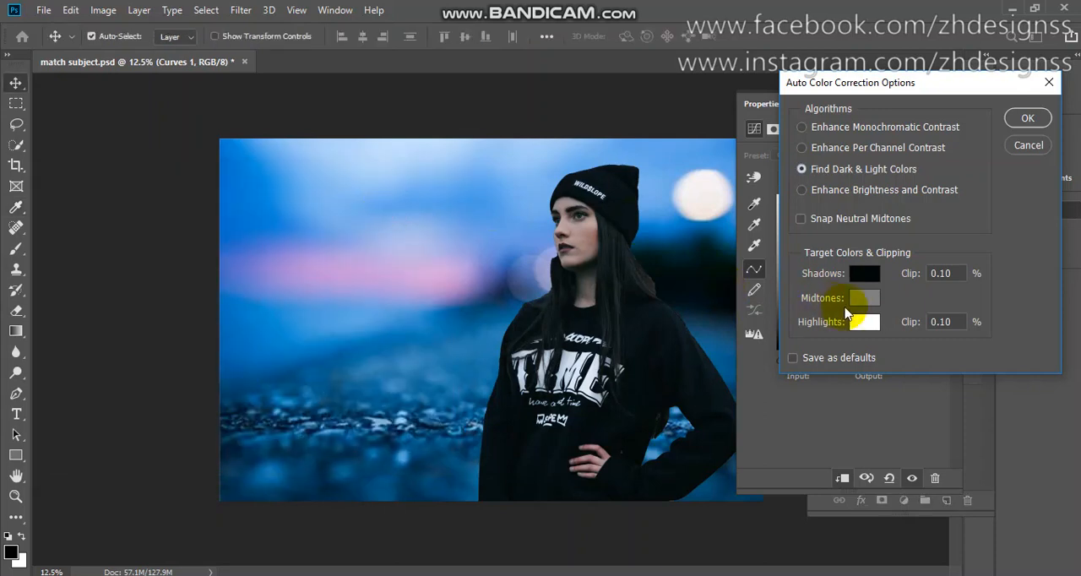
click(865, 321)
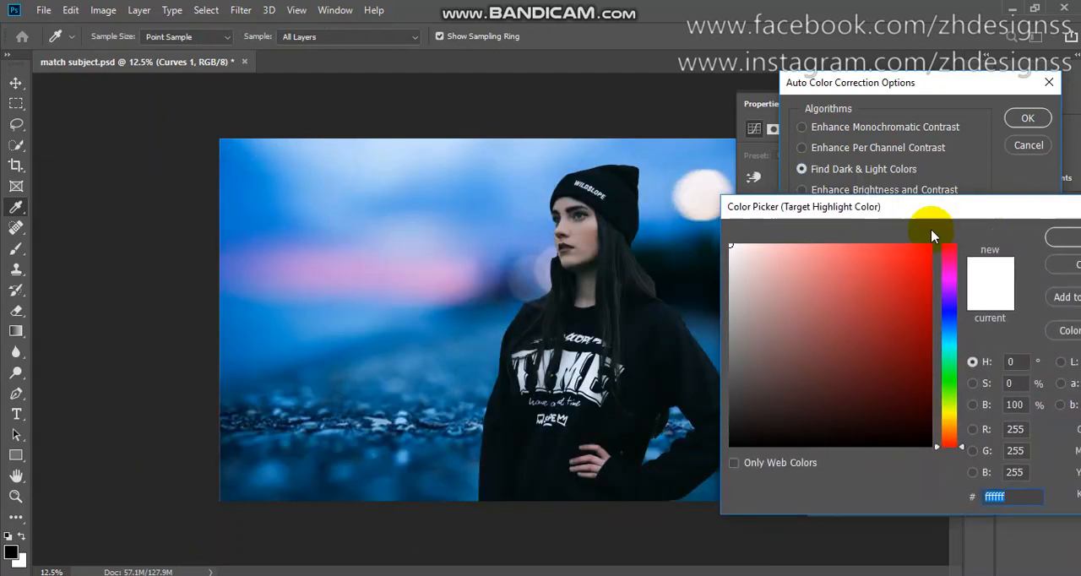
click(345, 240)
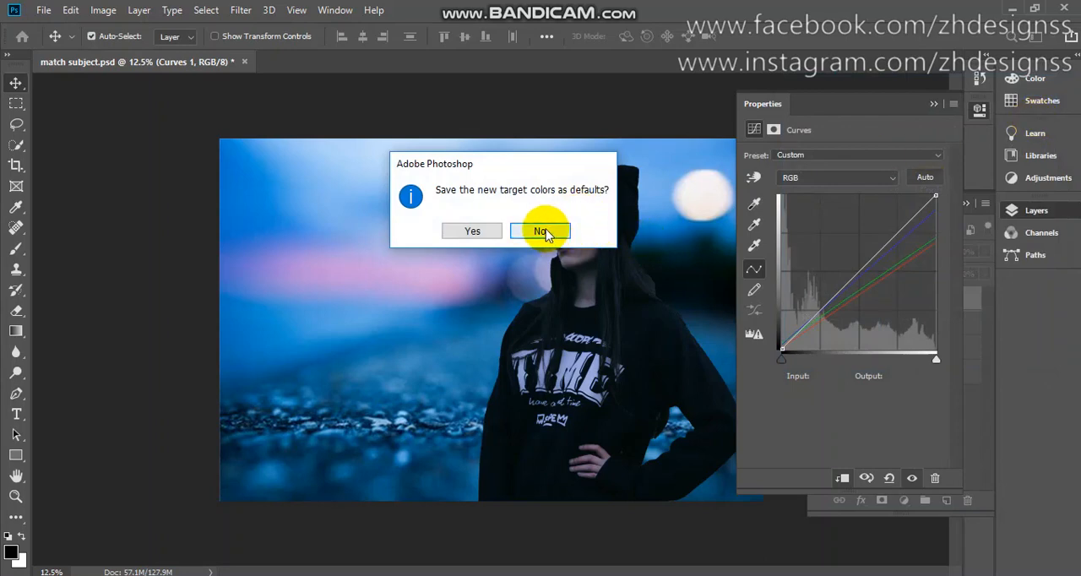
click(541, 230)
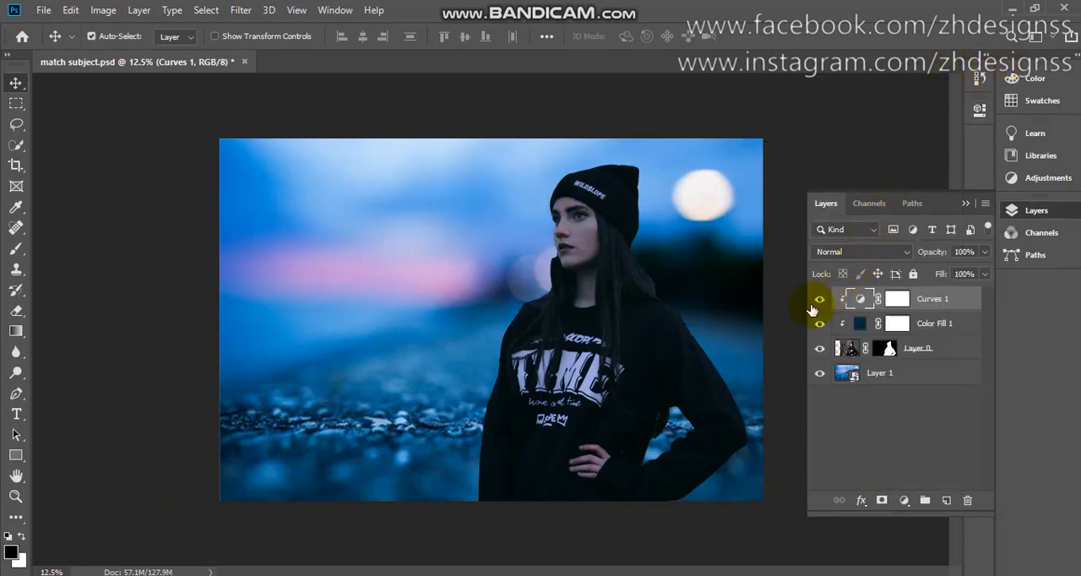
- Compare the curves correction on and off, then target its layer mask
click(818, 297)
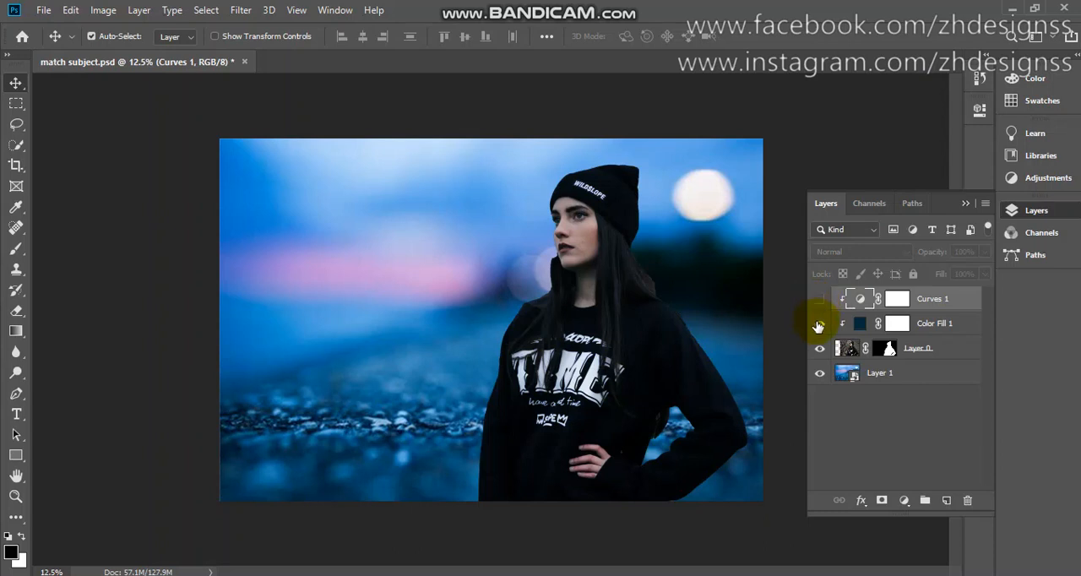
click(817, 297)
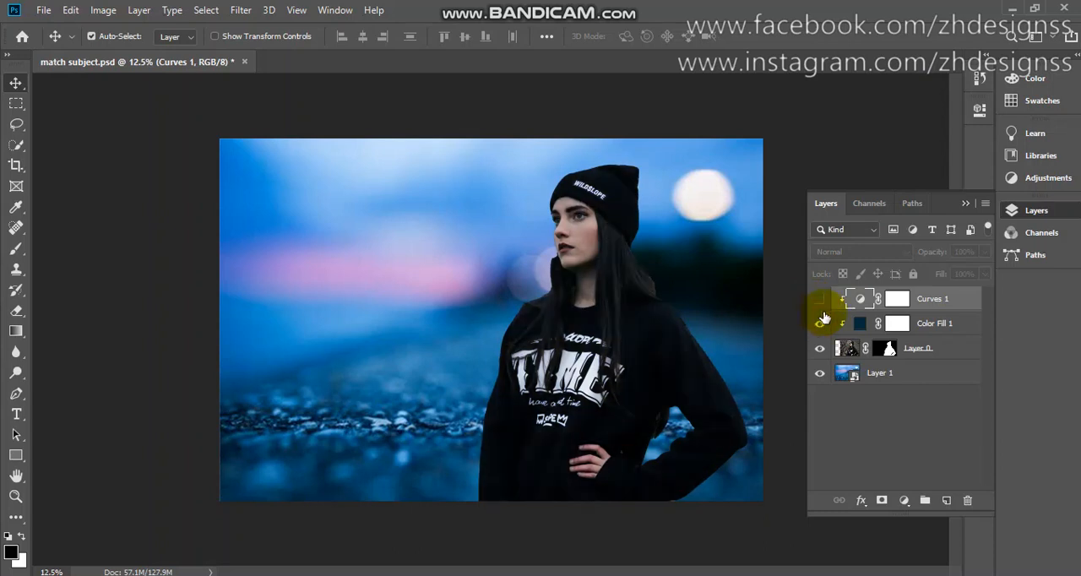
click(817, 297)
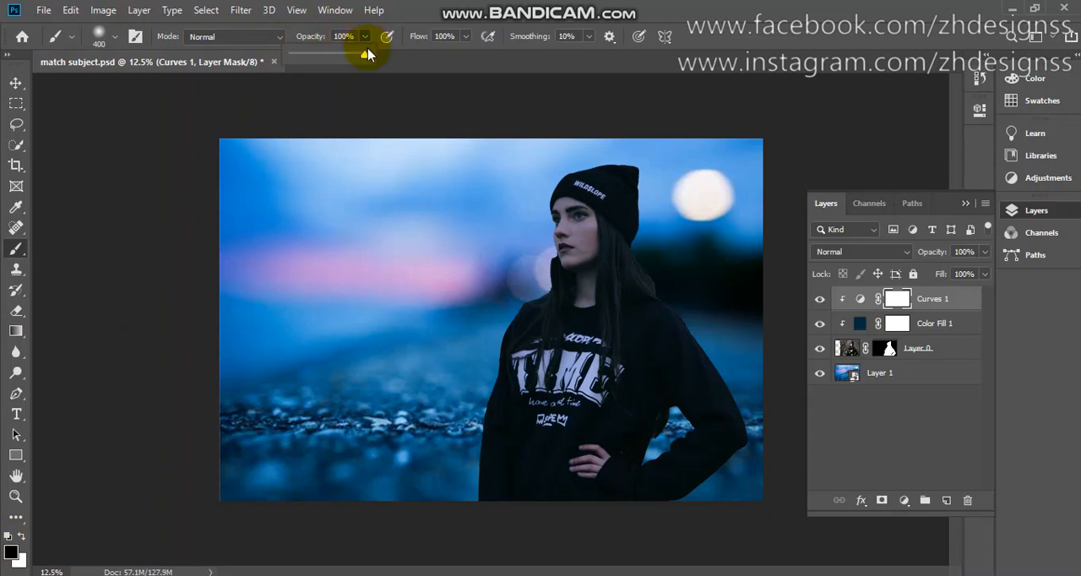
- Paint a low-opacity brush over her face, mouth and chin to ease the correction
drag(365, 54, 315, 54)
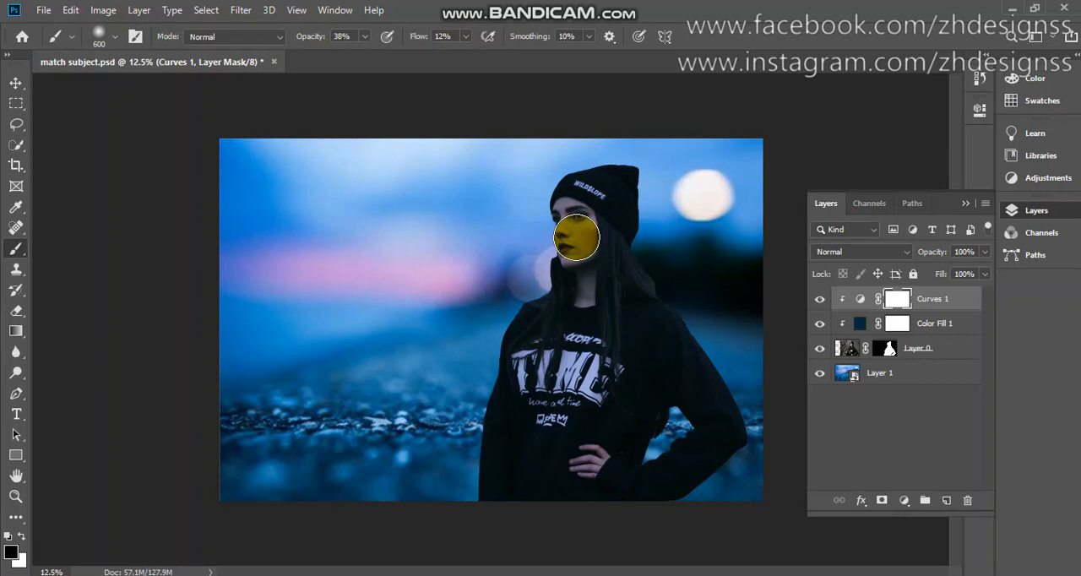
drag(578, 238, 566, 250)
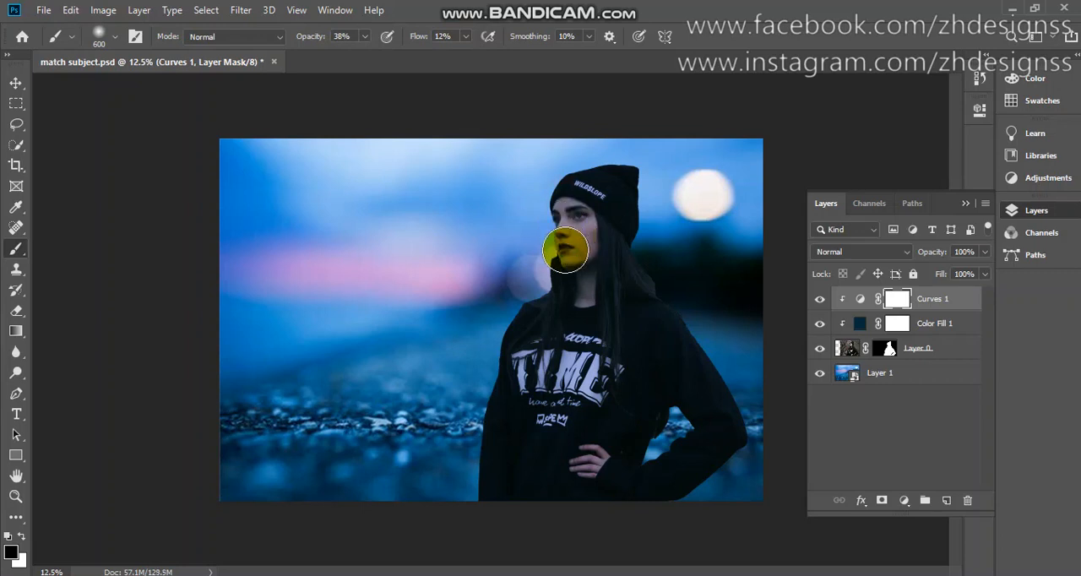
drag(566, 250, 566, 267)
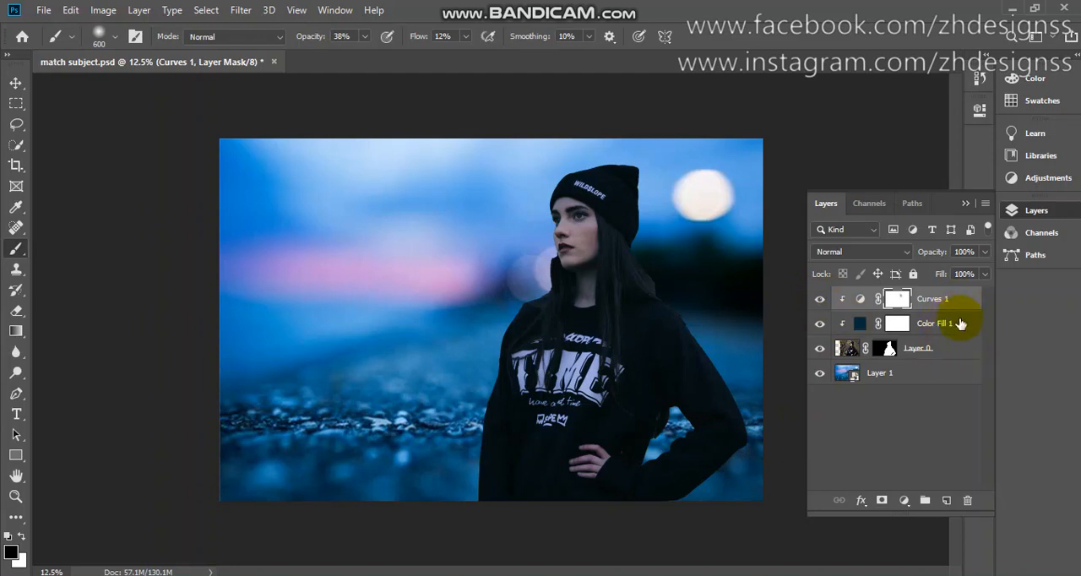
click(926, 322)
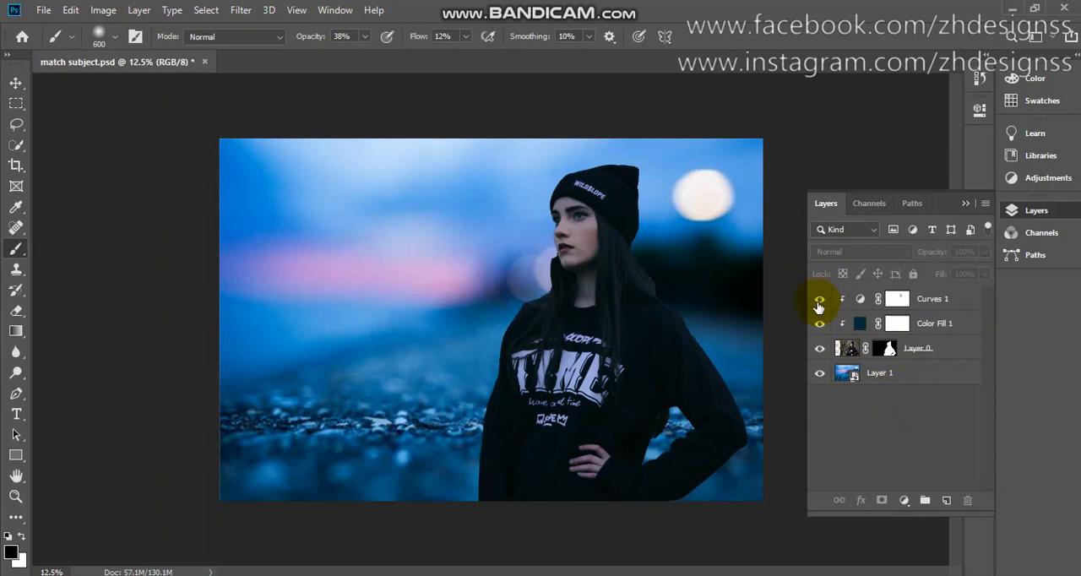
click(817, 297)
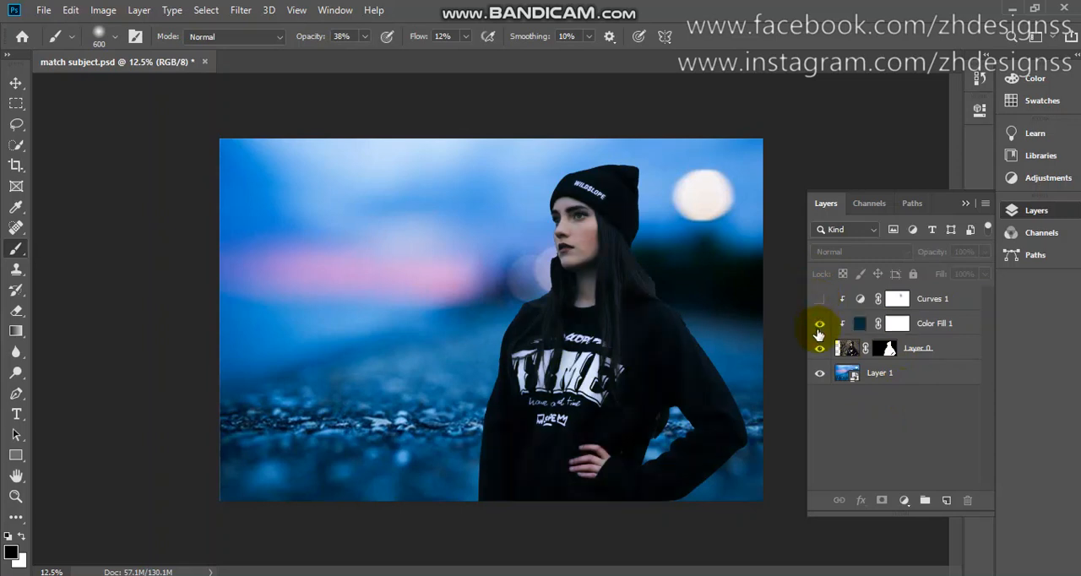
click(818, 323)
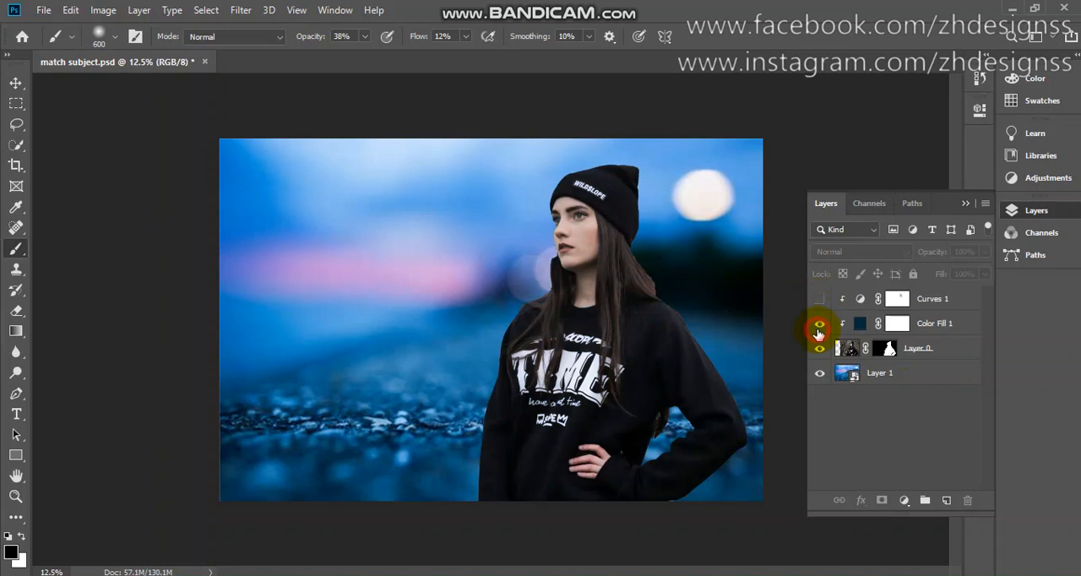